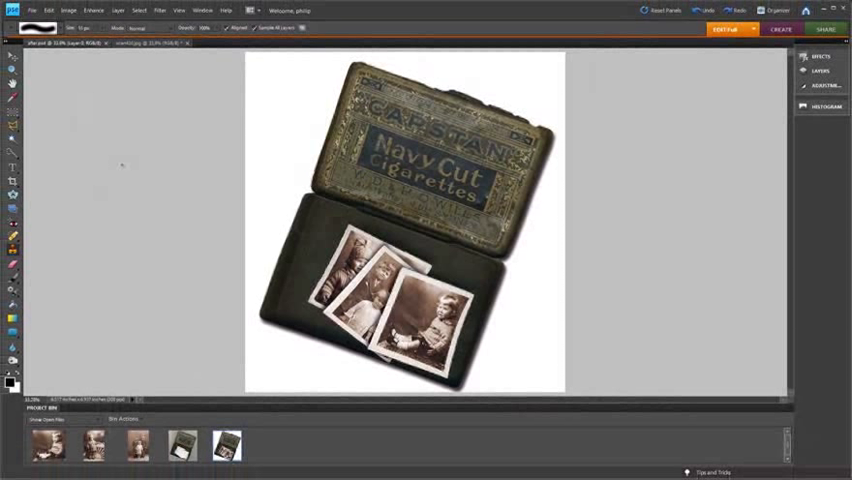
Open the original cigarette case photo from the Project Bin in the editor.
{"action": "left_click", "coordinate": [180, 446]}
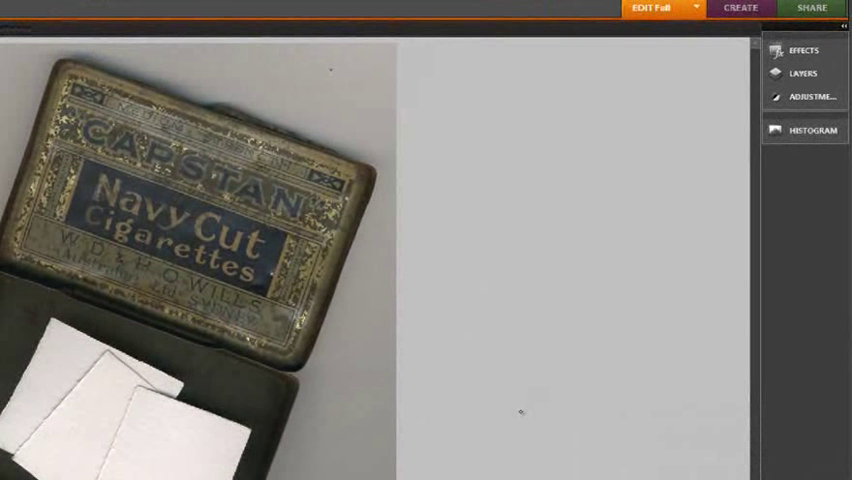
Convert the locked Background into editable Layer 0 via the Layers panel.
{"action": "left_click", "coordinate": [804, 72]}
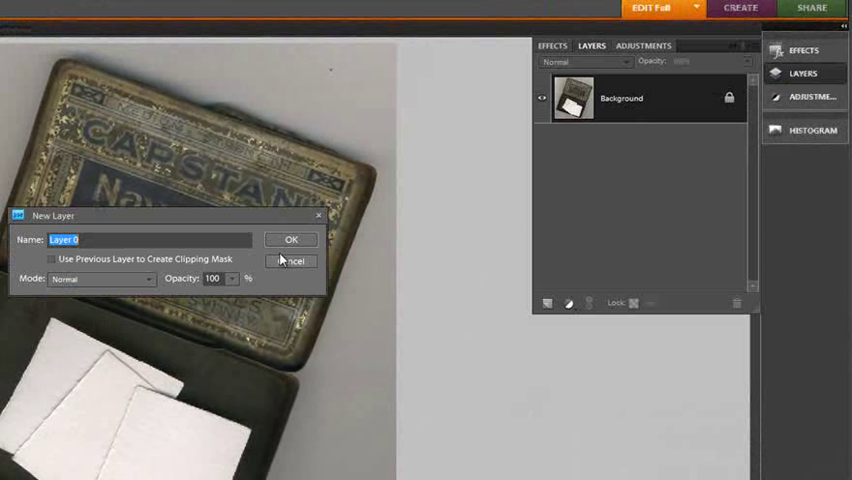
{"action": "left_click", "coordinate": [292, 240]}
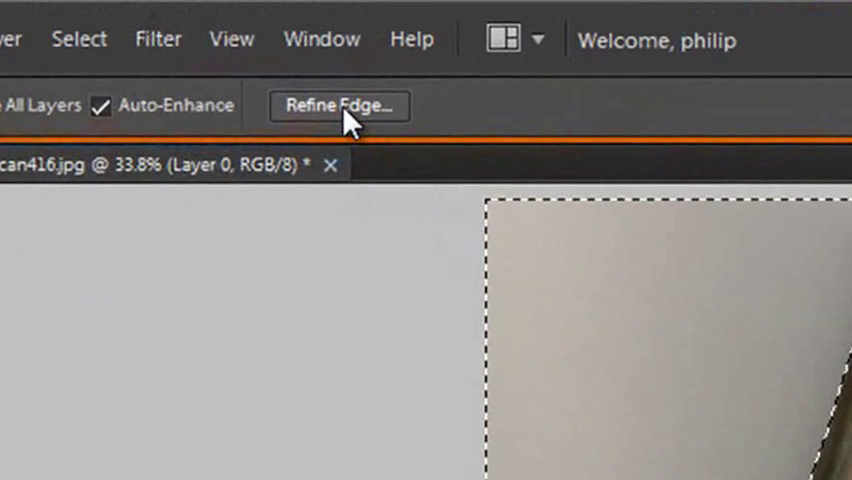
Refine the selection edge with Smooth 3 and Feather 1.0 px.
{"action": "left_click", "coordinate": [340, 106]}
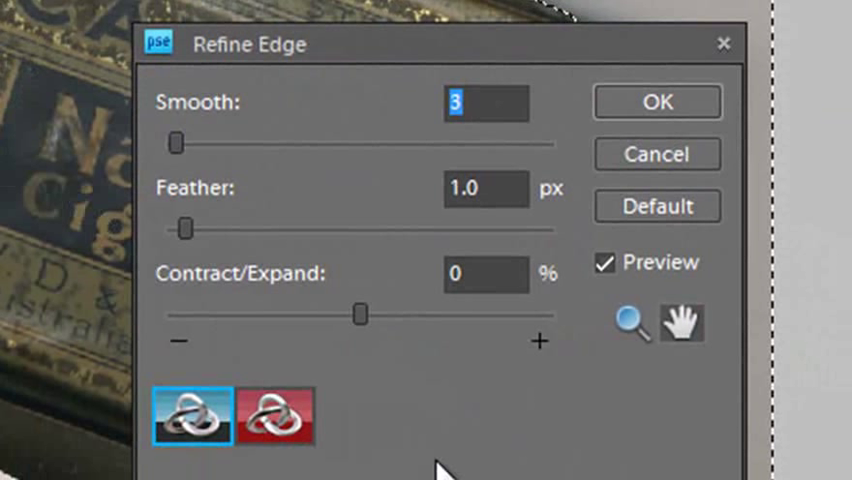
{"action": "mouse_move", "coordinate": [186, 228]}
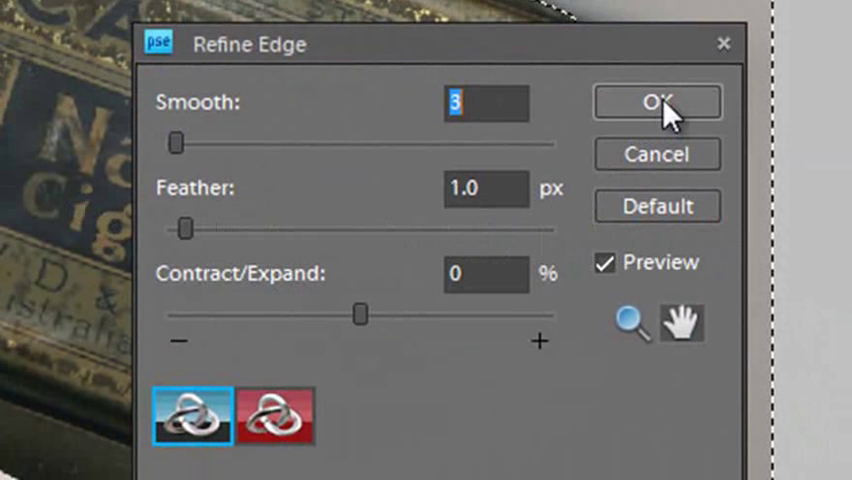
{"action": "left_click", "coordinate": [656, 102]}
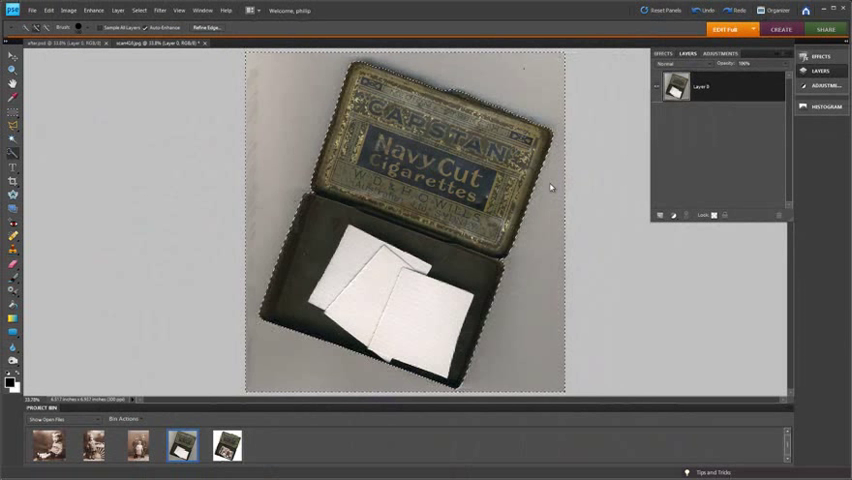
Delete the selected grey backdrop, leaving the case on transparency.
{"action": "left_click", "coordinate": [46, 10]}
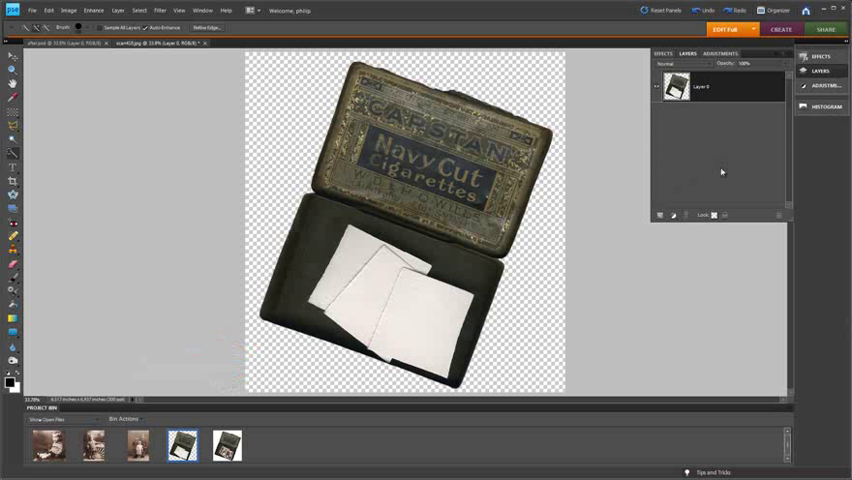
{"action": "mouse_move", "coordinate": [760, 128]}
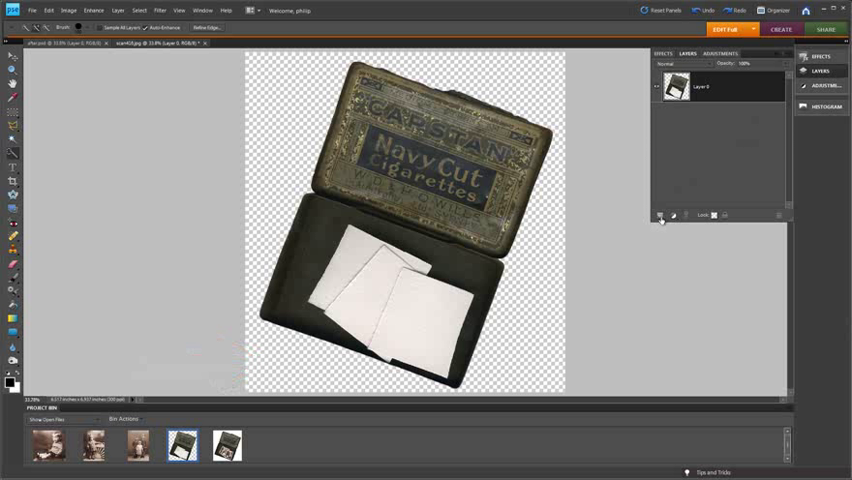
Add a new empty layer and send it backward beneath the cigarette case.
{"action": "left_click", "coordinate": [660, 216]}
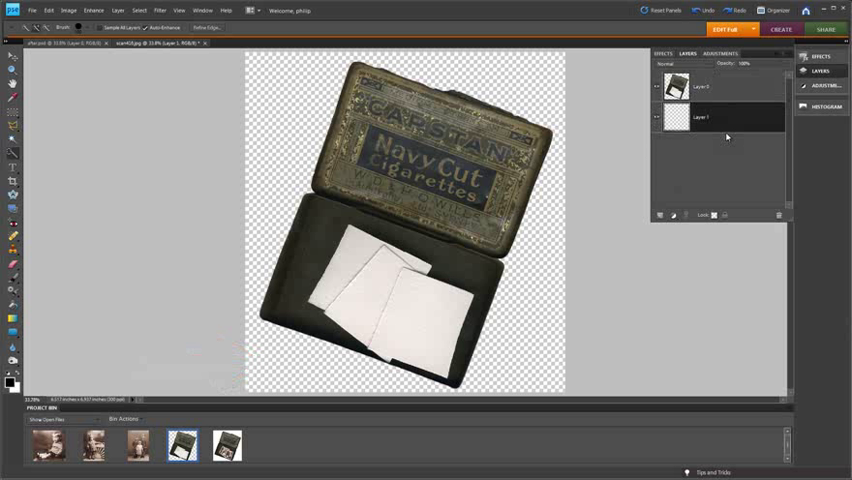
{"action": "mouse_move", "coordinate": [16, 392]}
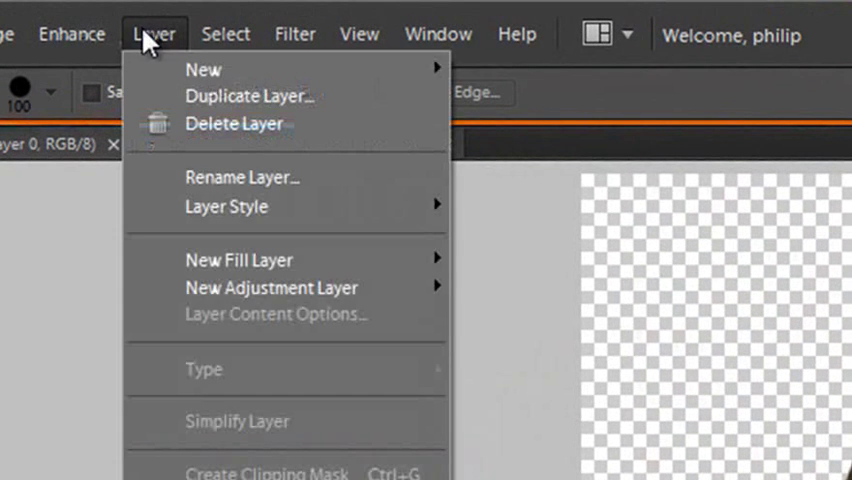
{"action": "mouse_move", "coordinate": [204, 68]}
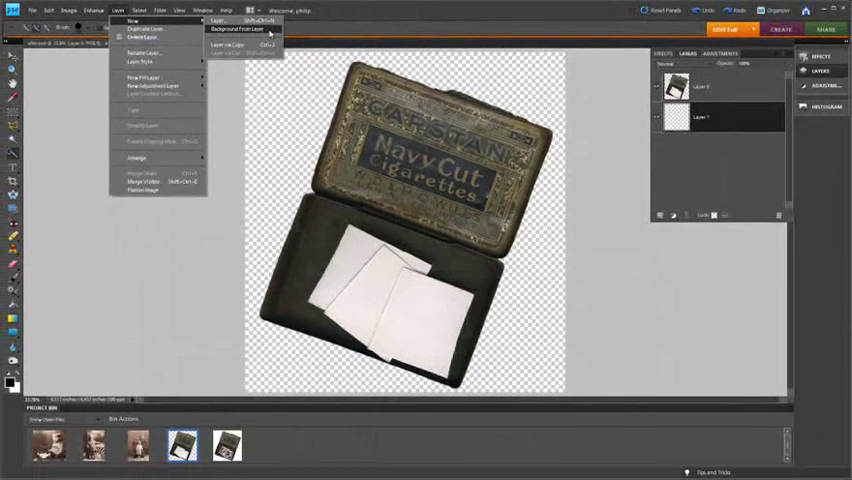
{"action": "left_click", "coordinate": [240, 28]}
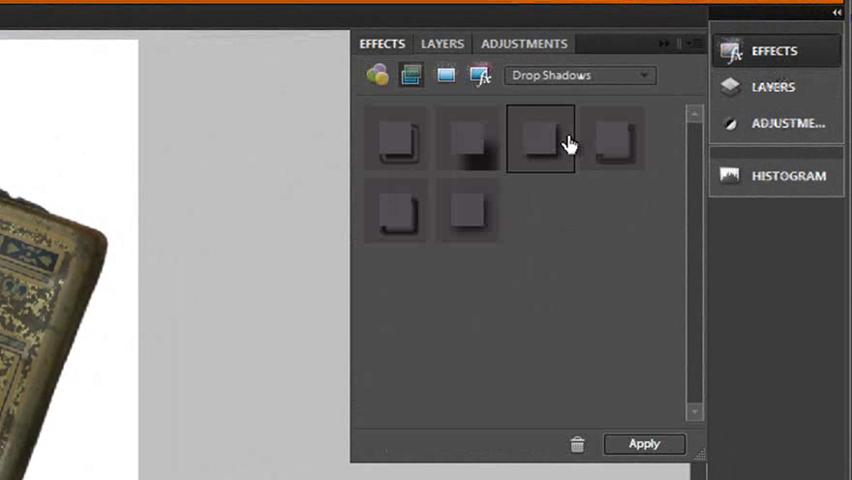
{"action": "mouse_move", "coordinate": [552, 132]}
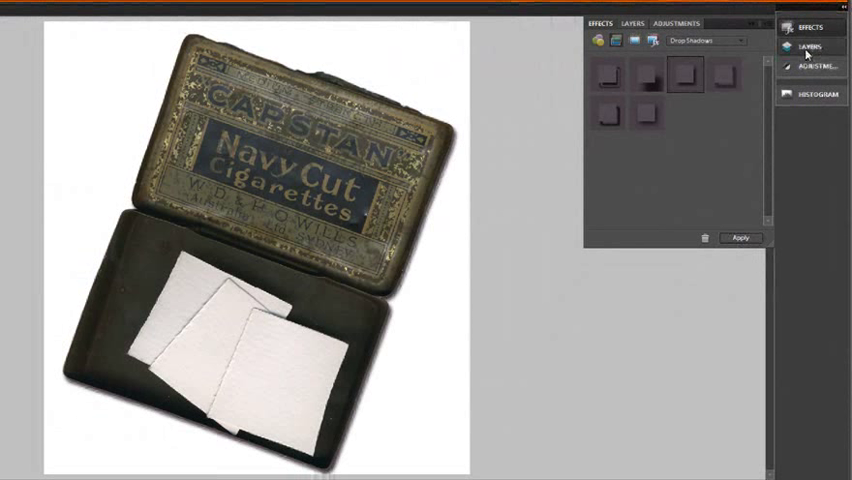
Make the cigarette case layer active for the drop shadow.
{"action": "left_click", "coordinate": [632, 22]}
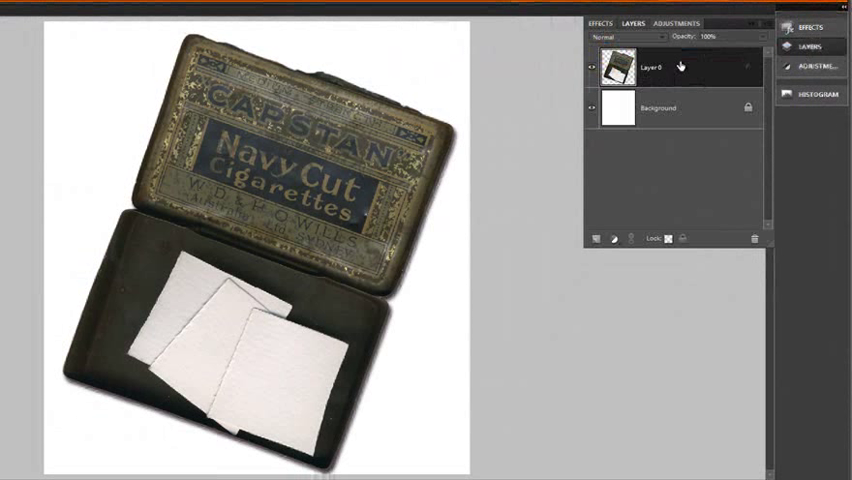
{"action": "mouse_move", "coordinate": [696, 154]}
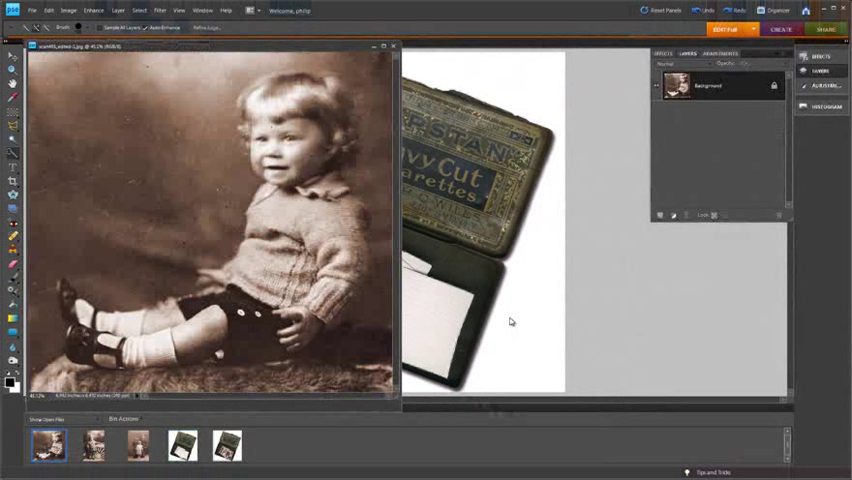
{"action": "mouse_move", "coordinate": [420, 302]}
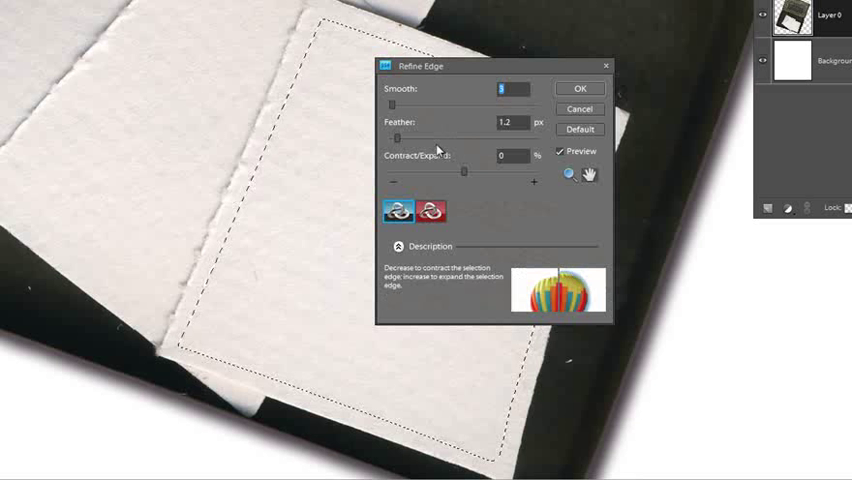
Refine the paper slip selection edge with Smooth 3 and a 1 px feather.
{"action": "left_click", "coordinate": [510, 122]}
{"action": "type", "text": "1"}
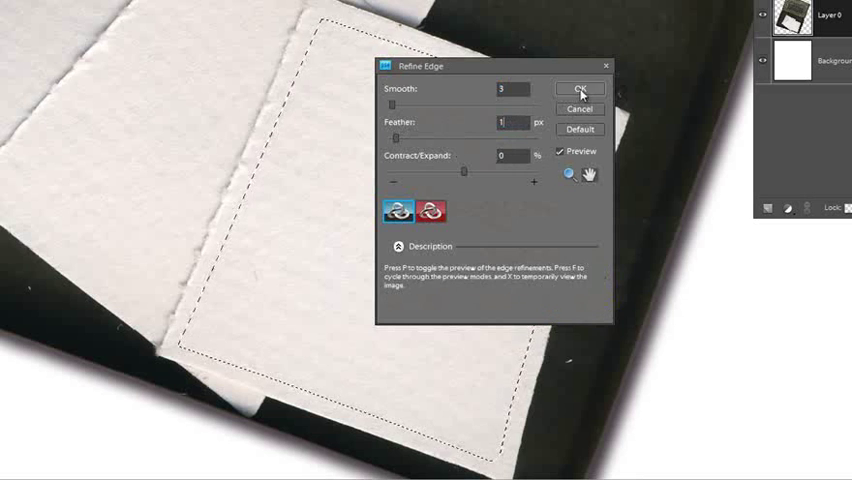
{"action": "left_click", "coordinate": [580, 88]}
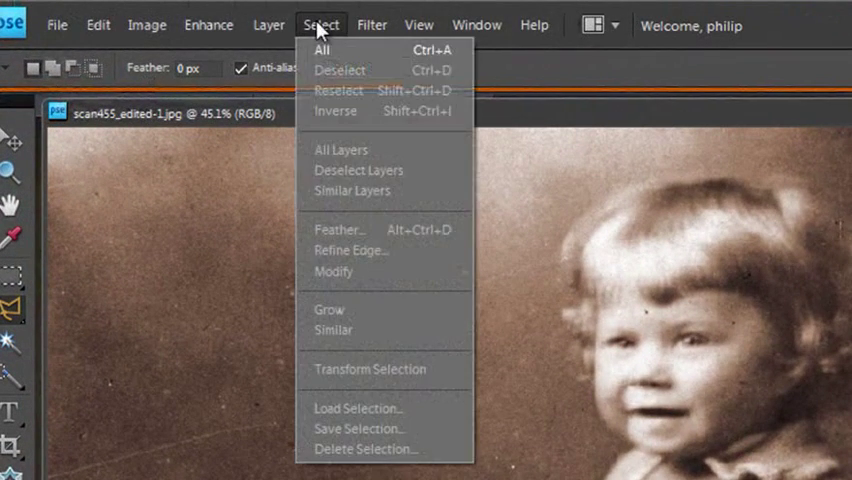
Select All of the sepia baby photo and copy it.
{"action": "left_click", "coordinate": [322, 50]}
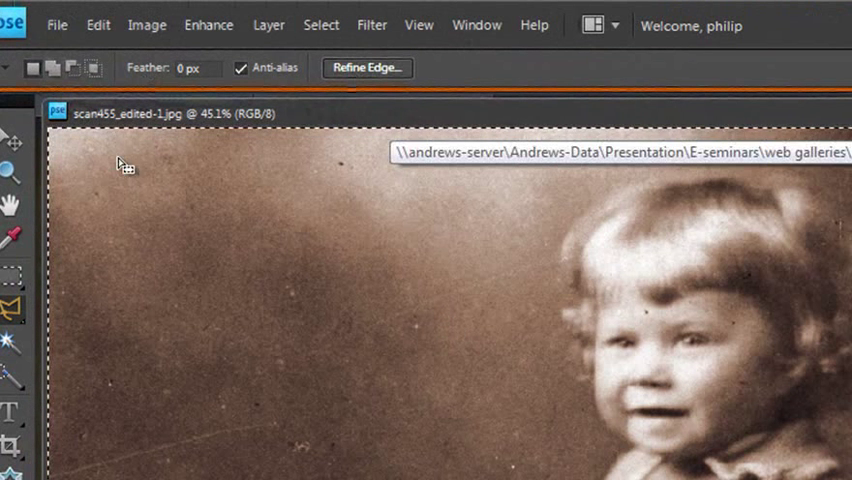
{"action": "left_click", "coordinate": [96, 24]}
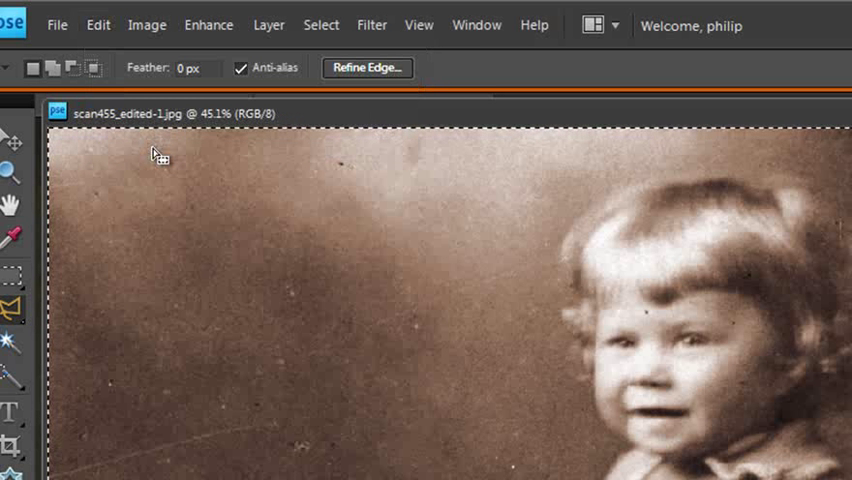
{"action": "mouse_move", "coordinate": [156, 160]}
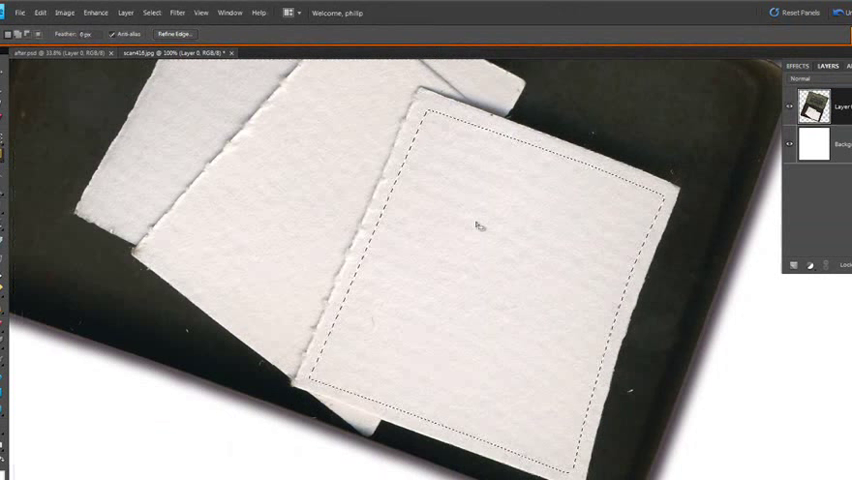
{"action": "mouse_move", "coordinate": [320, 150]}
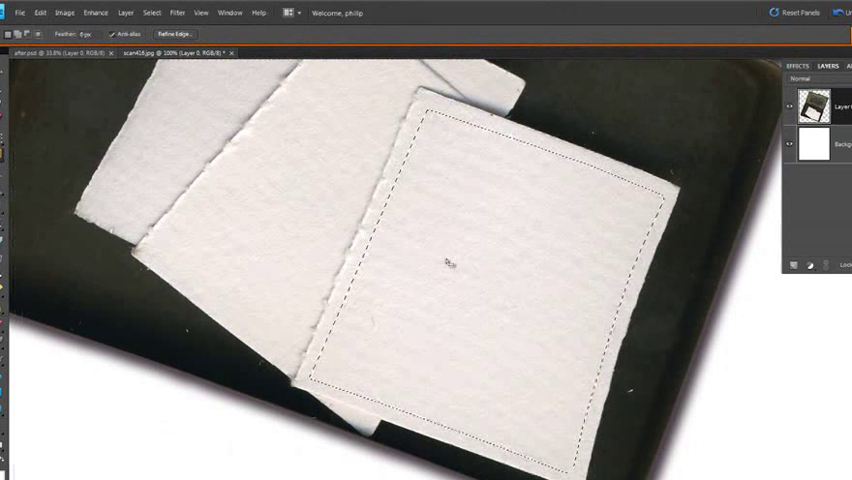
Paste the copied sepia photo into the paper slip selection on the case.
{"action": "left_click", "coordinate": [40, 12]}
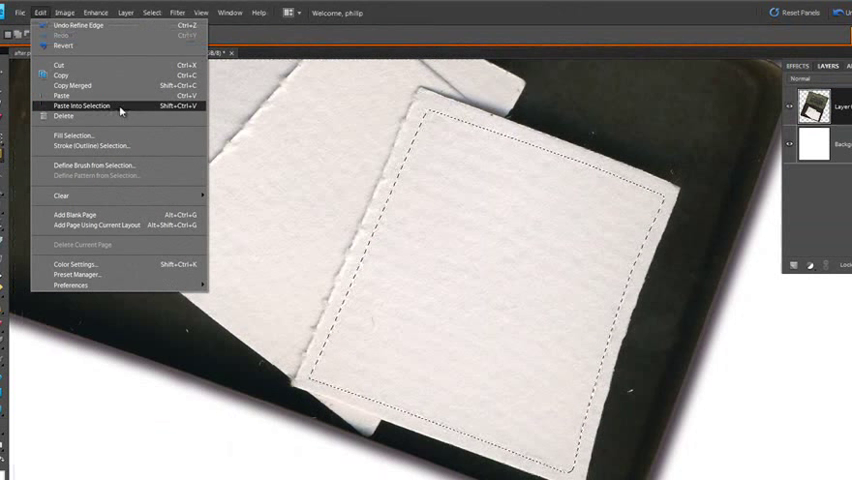
{"action": "left_click", "coordinate": [84, 104]}
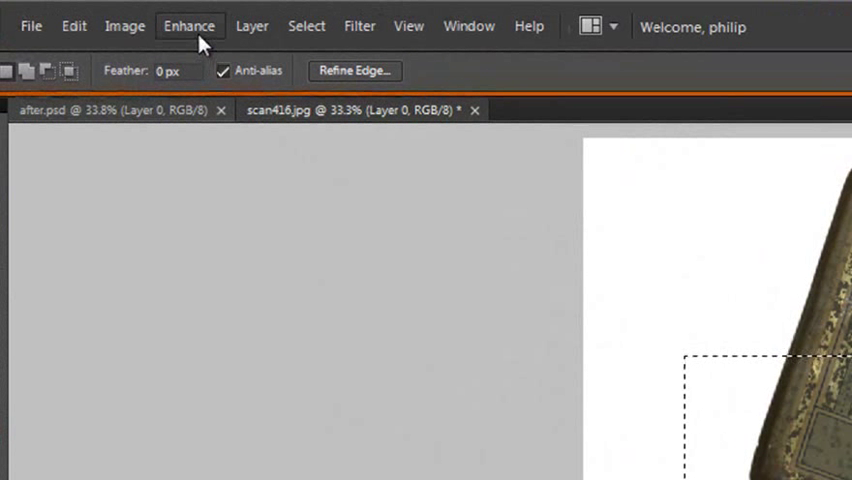
Start a Free Transform on the pasted photo to scale it to the slip.
{"action": "left_click", "coordinate": [124, 24]}
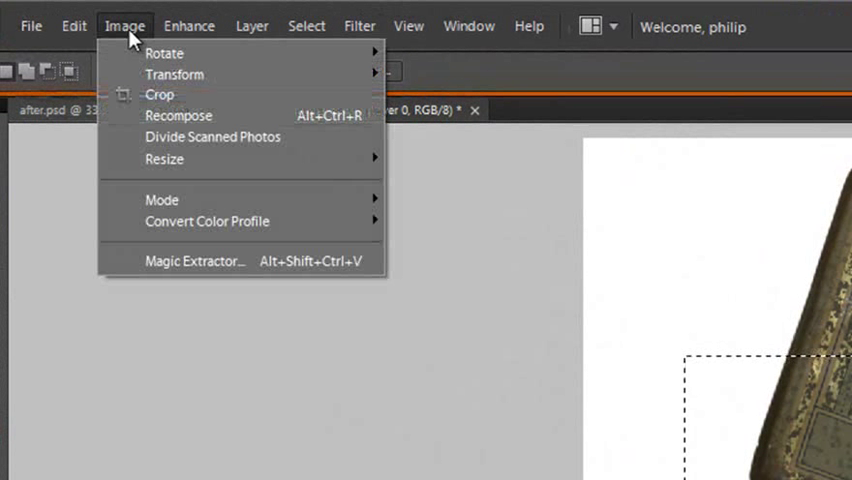
{"action": "mouse_move", "coordinate": [176, 74]}
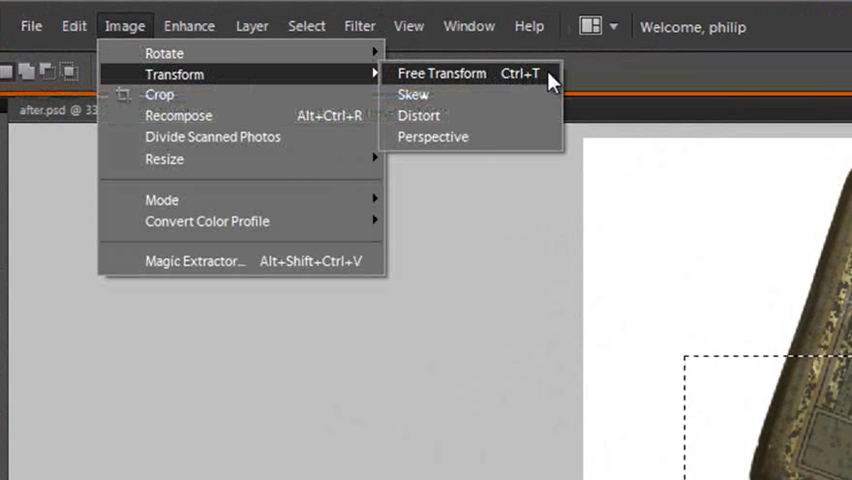
{"action": "left_click", "coordinate": [442, 72]}
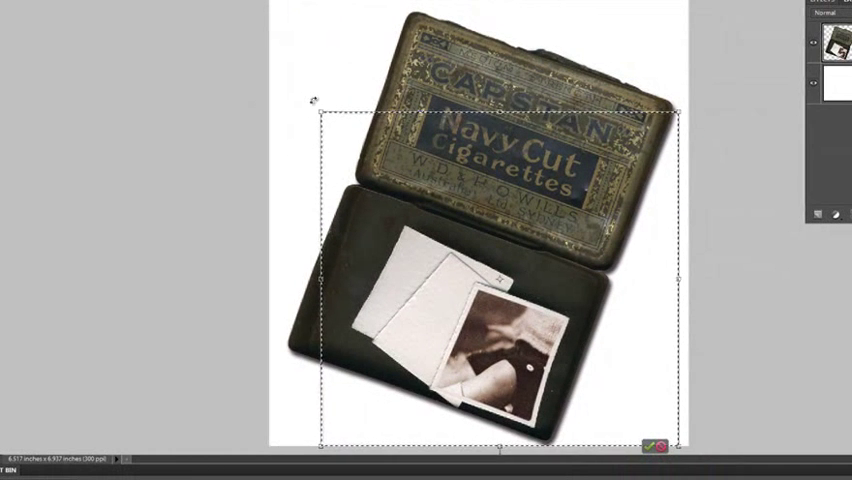